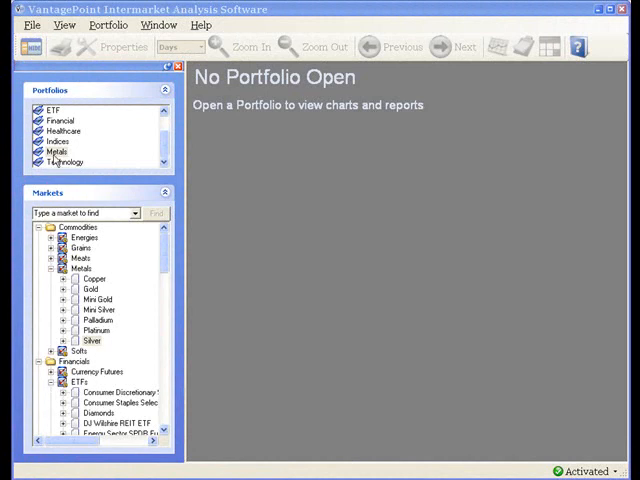
Open the Metals portfolio from its context menu to show the Platinum 2008-10 chart
right_click(56, 152)
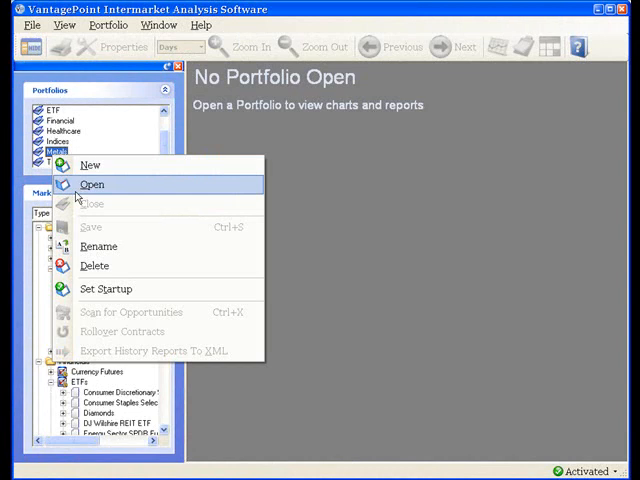
left_click(92, 184)
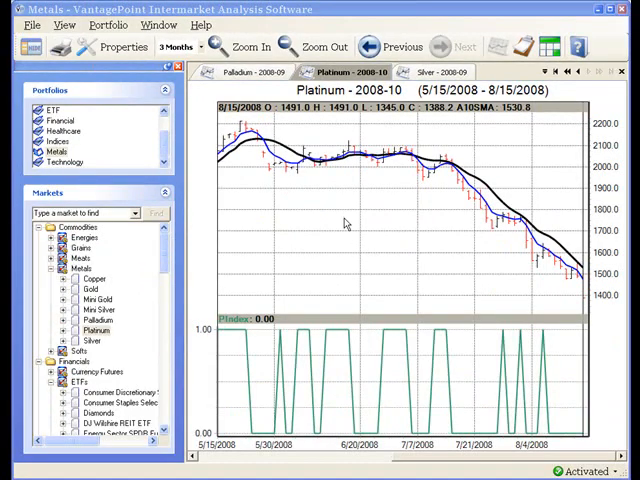
Open Properties from the Platinum 2008-10 chart's context menu
right_click(345, 223)
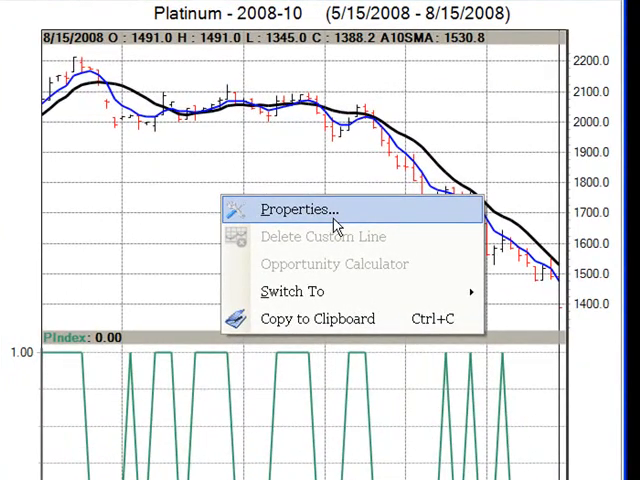
left_click(310, 208)
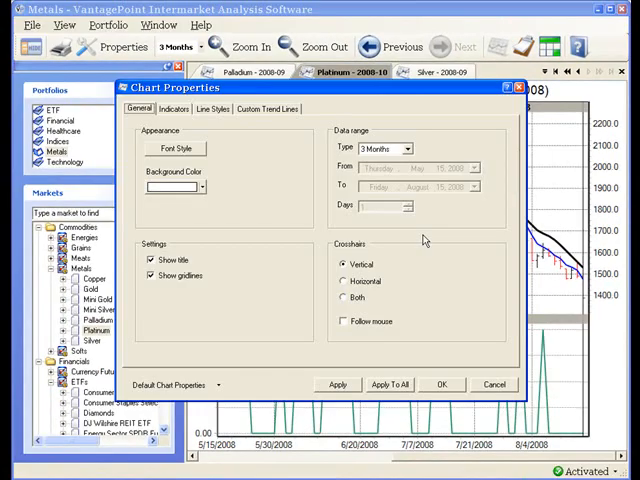
mouse_move(200, 354)
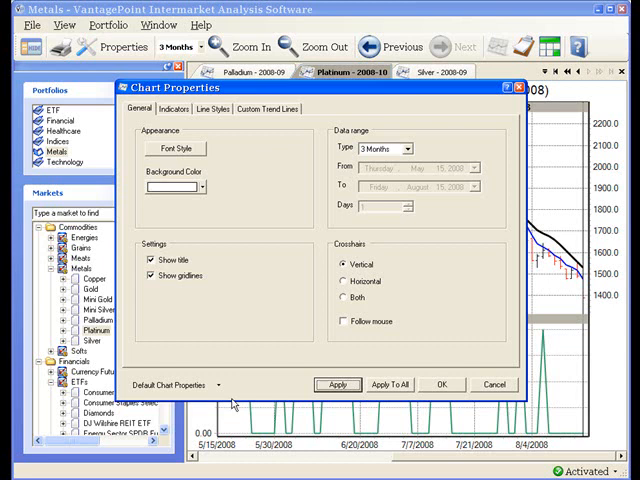
mouse_move(230, 403)
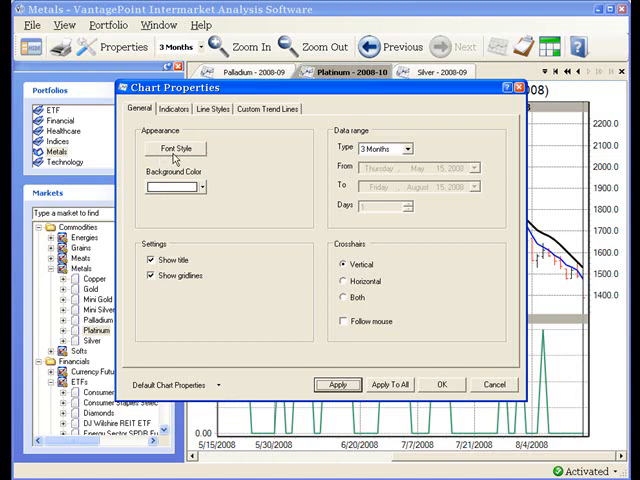
left_click(175, 149)
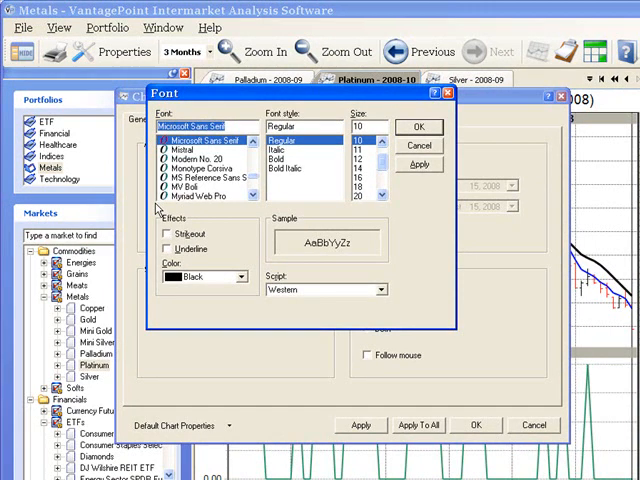
left_click(185, 153)
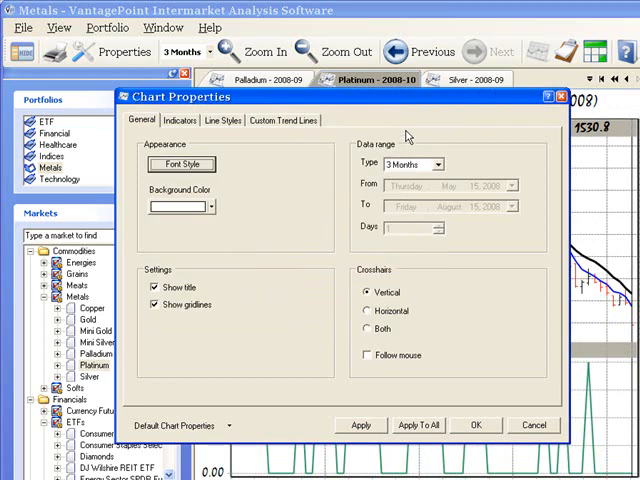
mouse_move(220, 200)
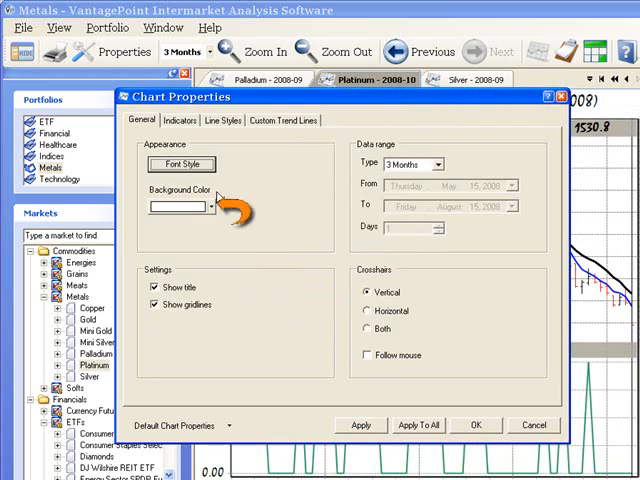
Choose light yellow as the chart background colour
left_click(210, 206)
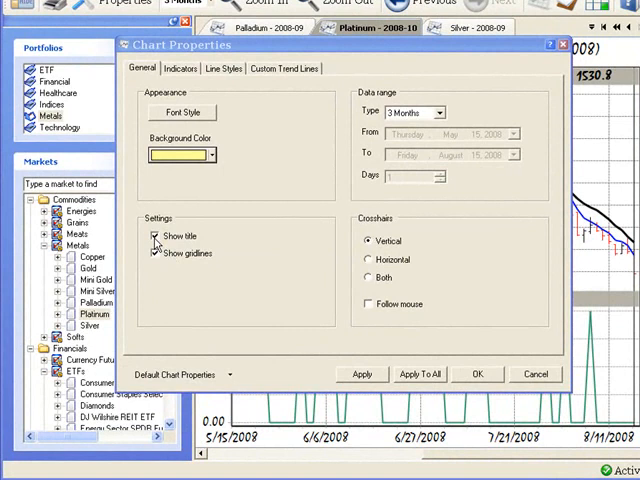
Uncheck Show title and Show gridlines under Settings
left_click(152, 236)
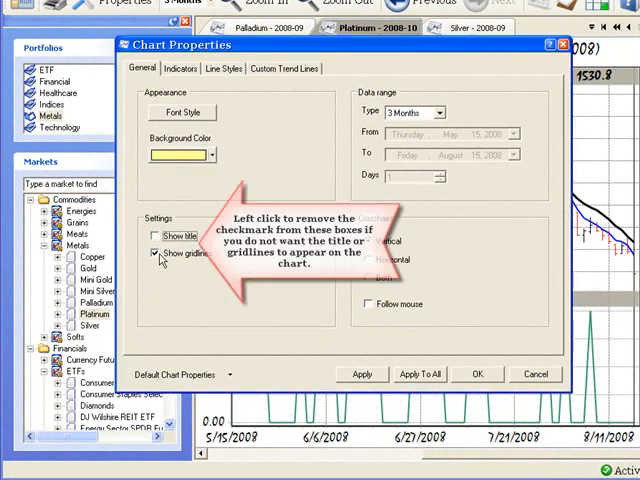
left_click(146, 255)
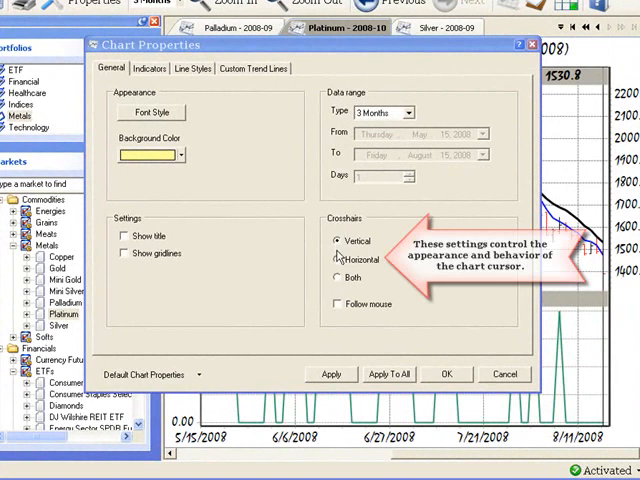
Set the crosshairs to Both and turn on Follow mouse
left_click(338, 260)
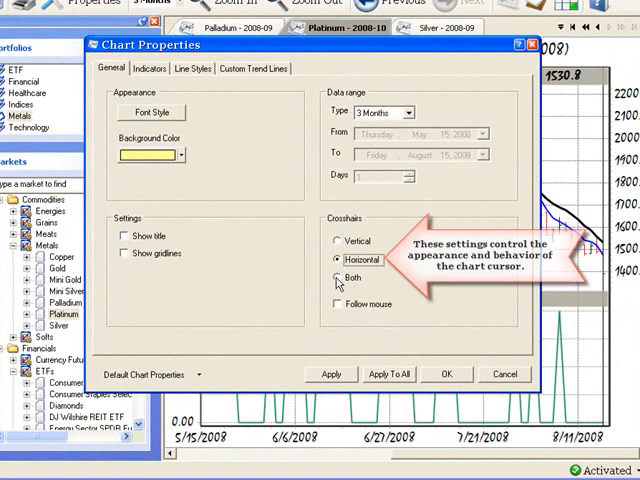
left_click(337, 278)
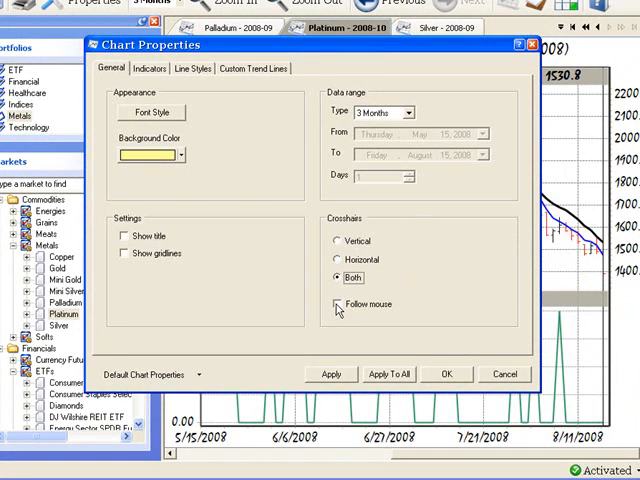
left_click(337, 304)
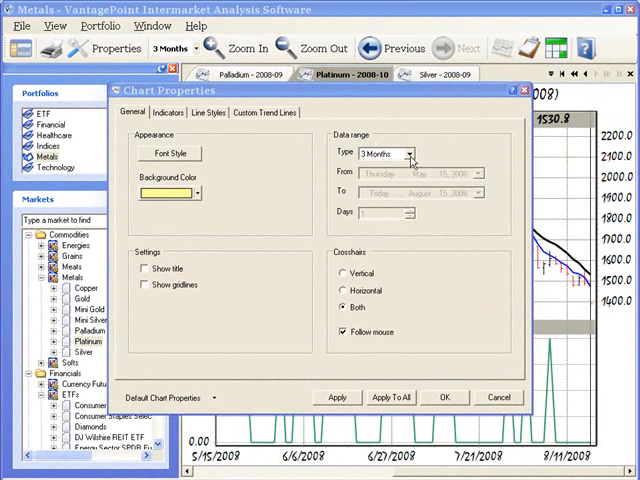
Set the data range type to 1 Year (February 27 to August 15, 2008)
left_click(409, 154)
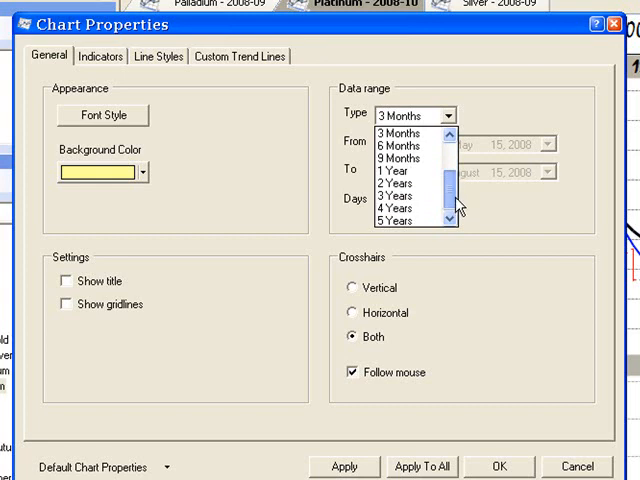
mouse_move(400, 171)
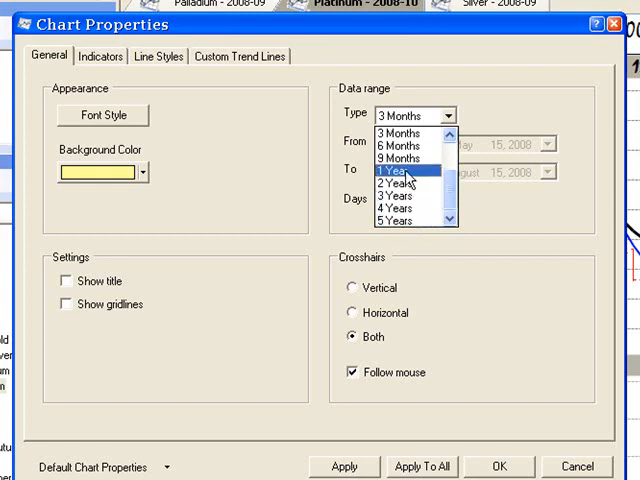
left_click(399, 178)
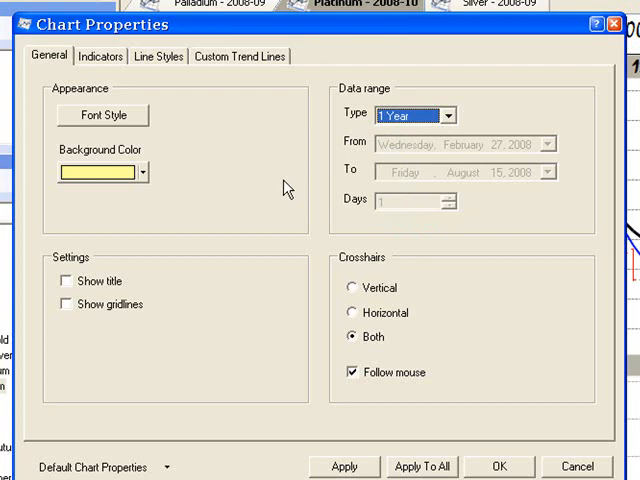
mouse_move(444, 130)
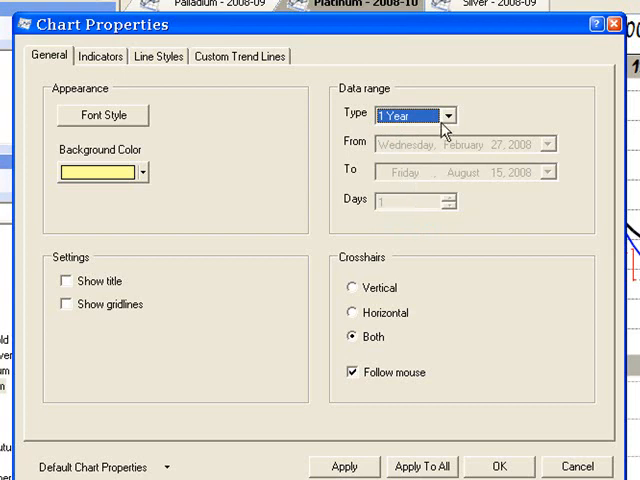
left_click(455, 115)
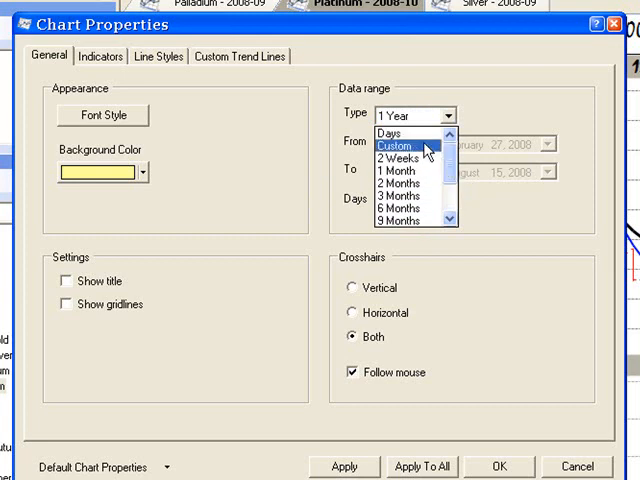
Switch the data range to Custom and page the To-date calendar back toward April 2008
left_click(398, 145)
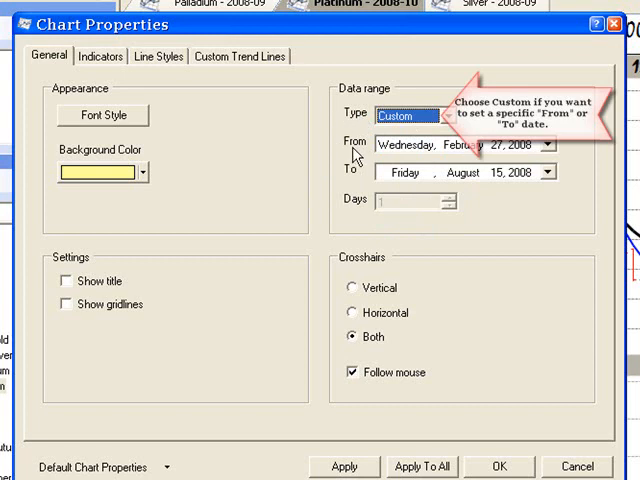
mouse_move(357, 185)
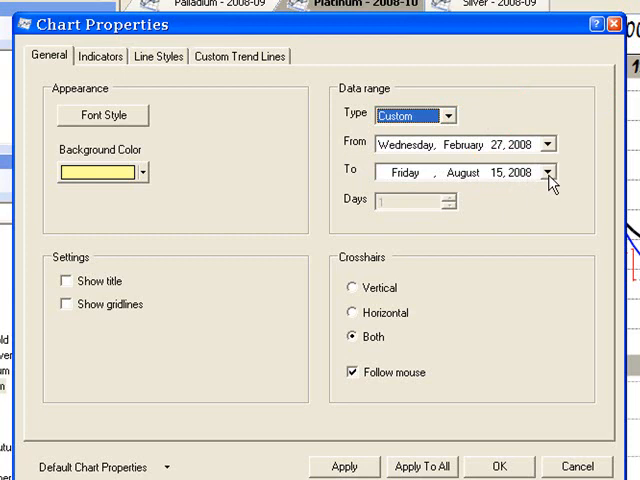
left_click(549, 172)
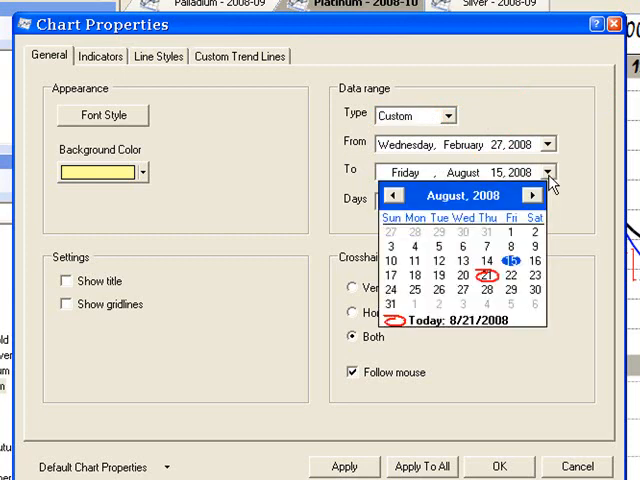
mouse_move(545, 180)
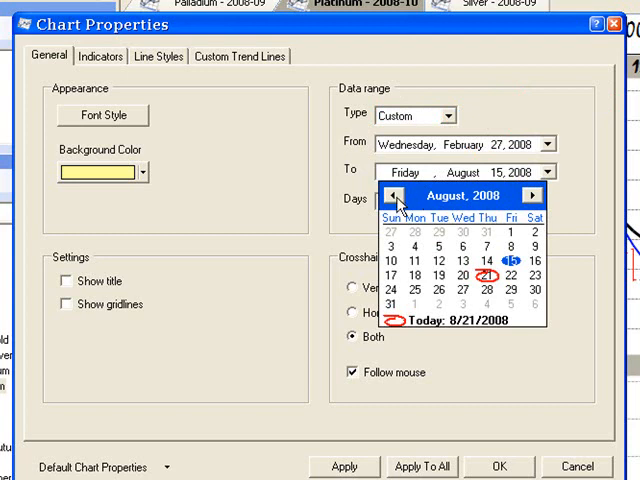
left_click(394, 195)
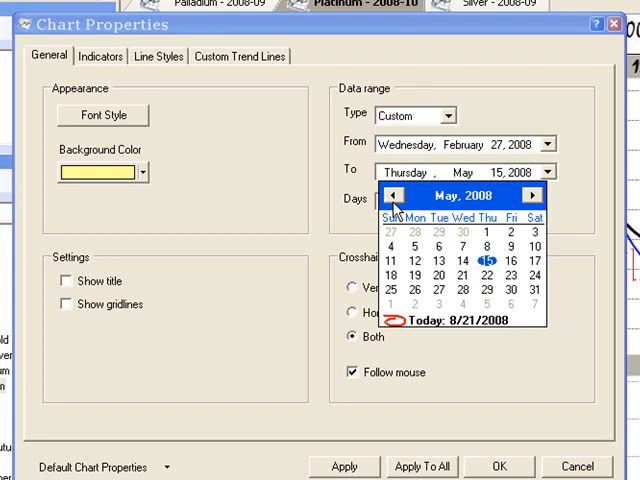
left_click(394, 195)
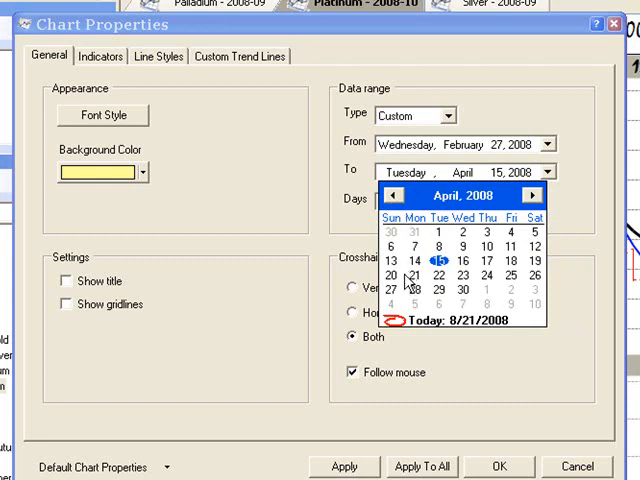
mouse_move(444, 283)
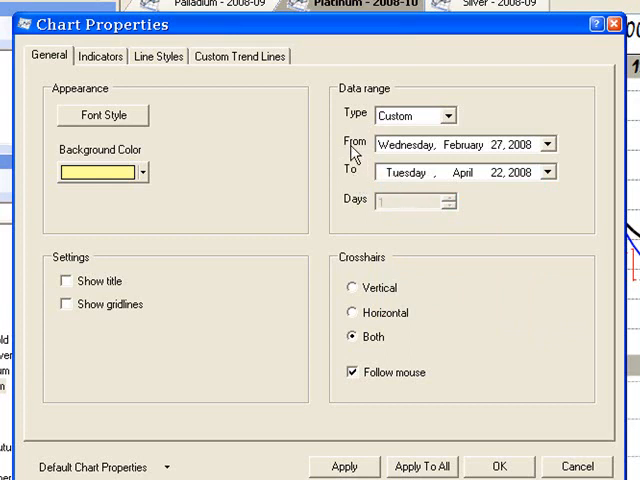
mouse_move(354, 162)
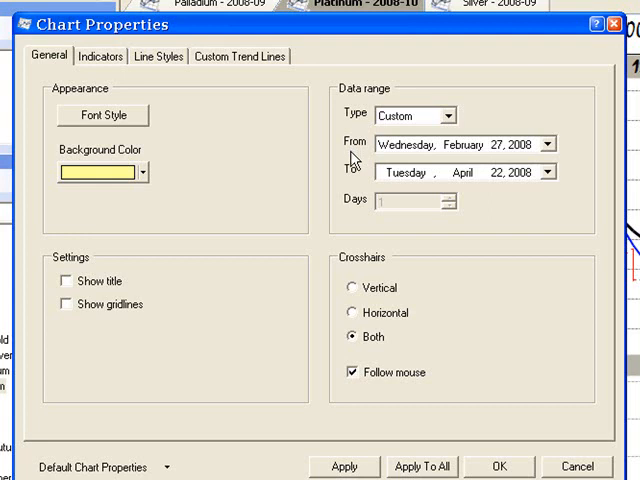
mouse_move(353, 160)
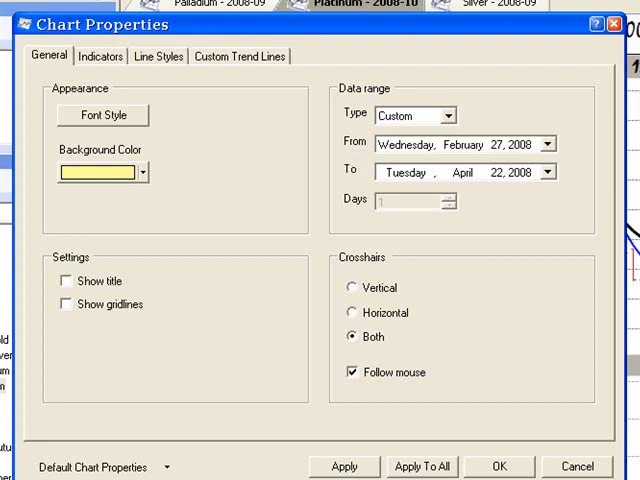
mouse_move(190, 145)
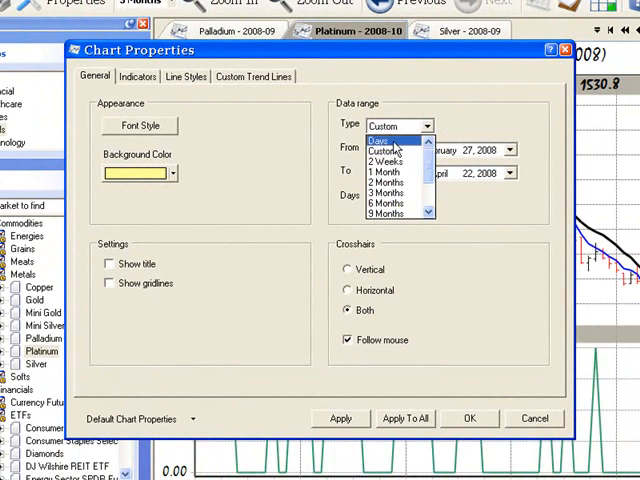
Set the data range type to Days with a count of 10
left_click(380, 139)
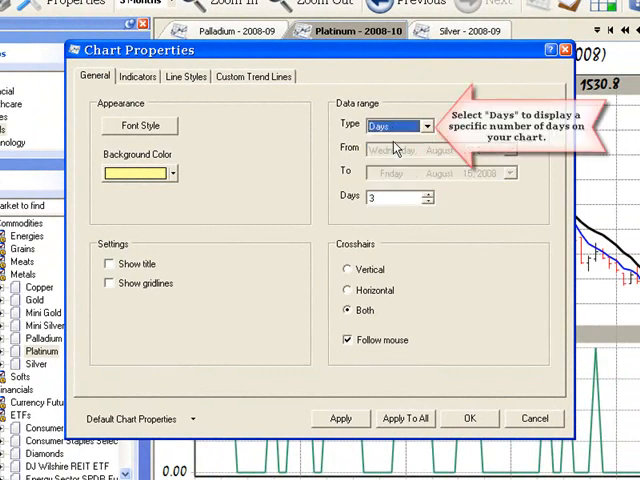
mouse_move(347, 203)
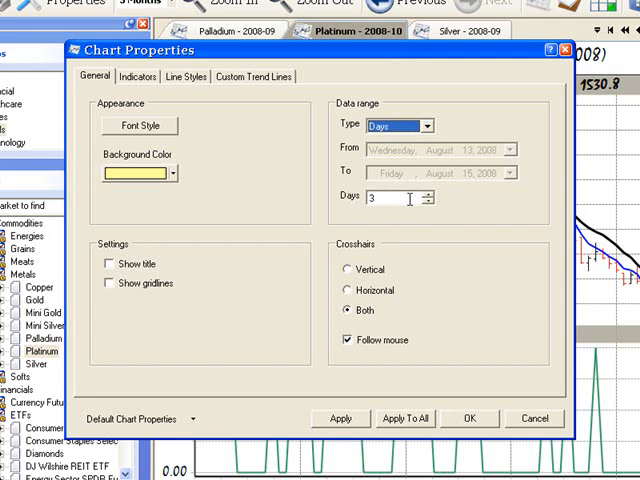
left_click(428, 195)
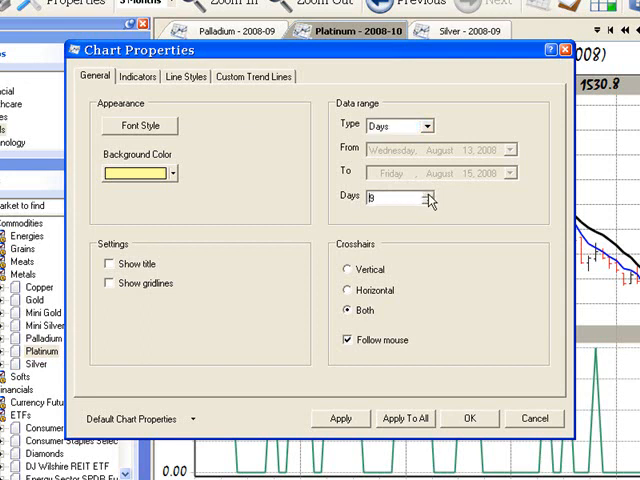
left_click(424, 192)
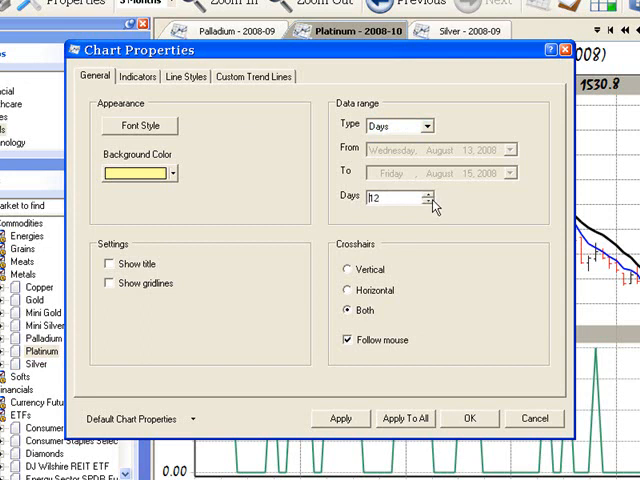
left_click(427, 202)
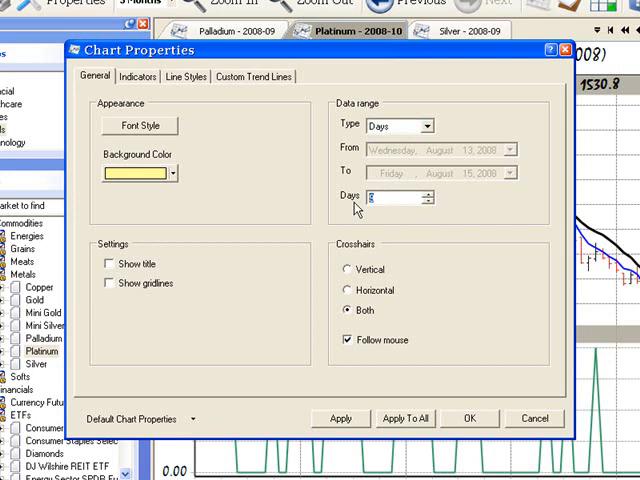
type("10")
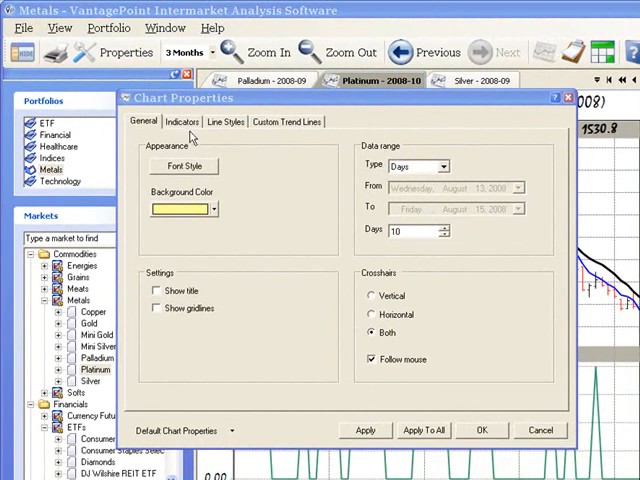
Switch Chart Properties to the Indicators tab
left_click(181, 121)
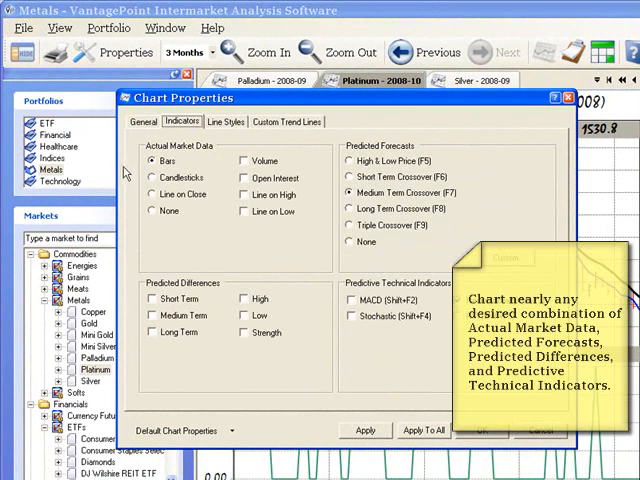
mouse_move(124, 175)
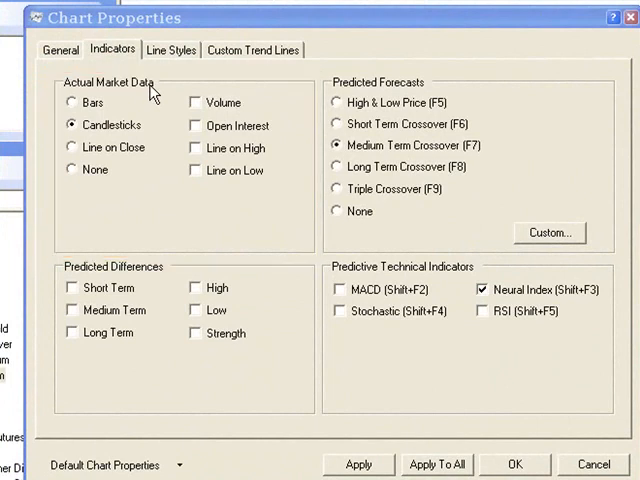
mouse_move(148, 95)
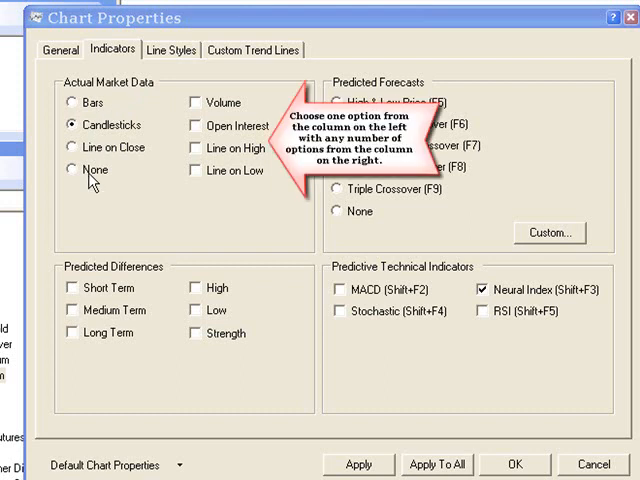
mouse_move(265, 110)
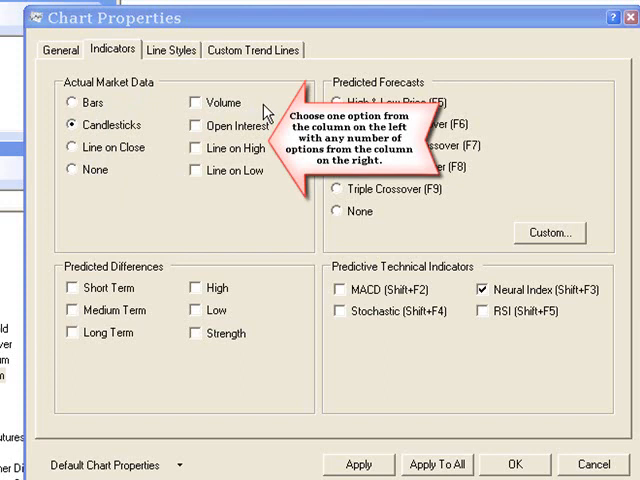
mouse_move(249, 181)
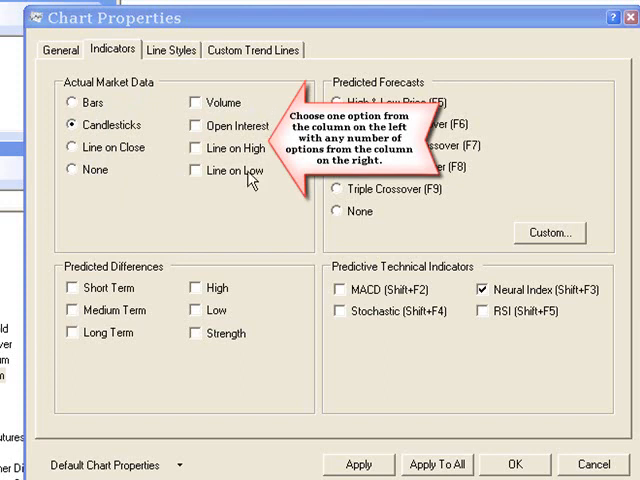
mouse_move(250, 183)
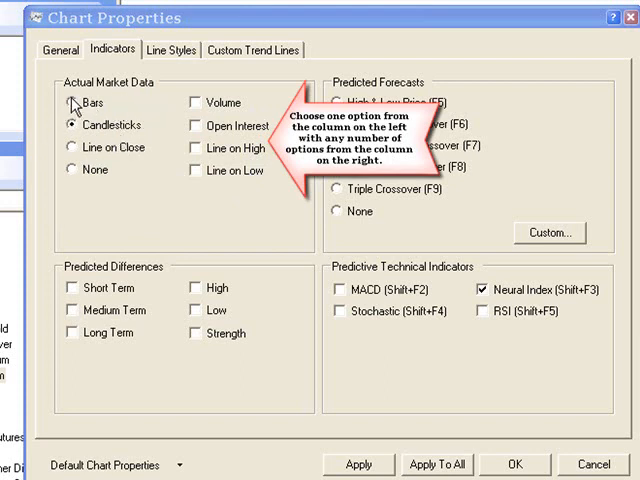
Show actual market data as Candlesticks, also toggling Volume and Line on High
left_click(73, 103)
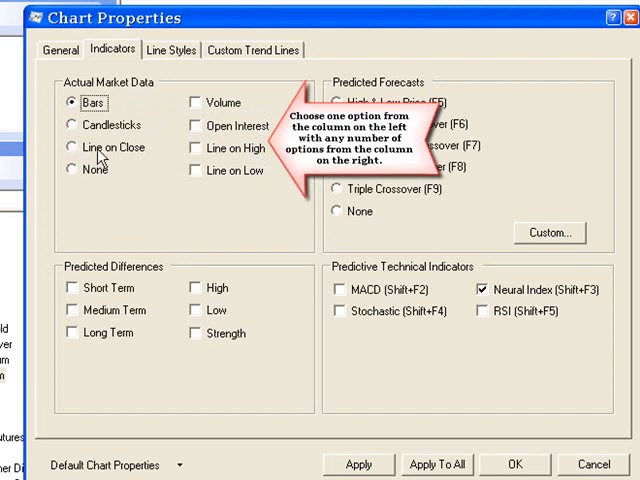
left_click(66, 147)
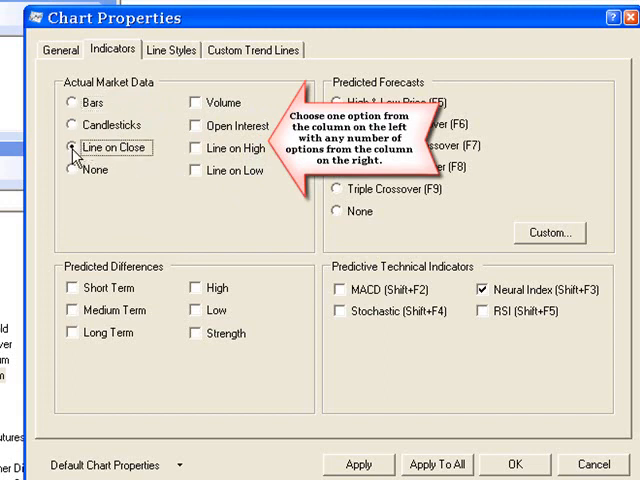
left_click(75, 147)
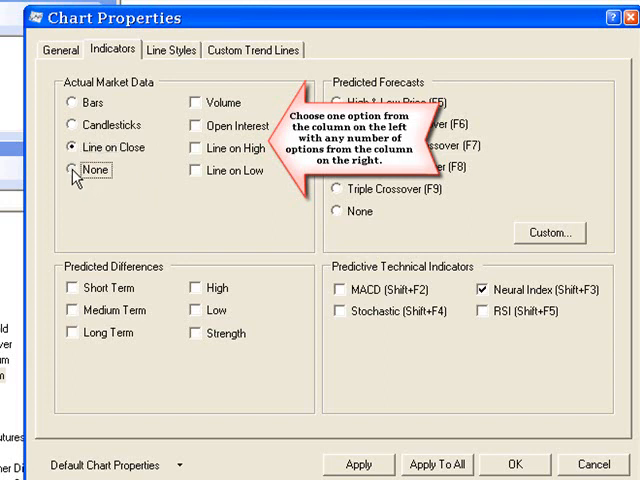
left_click(66, 170)
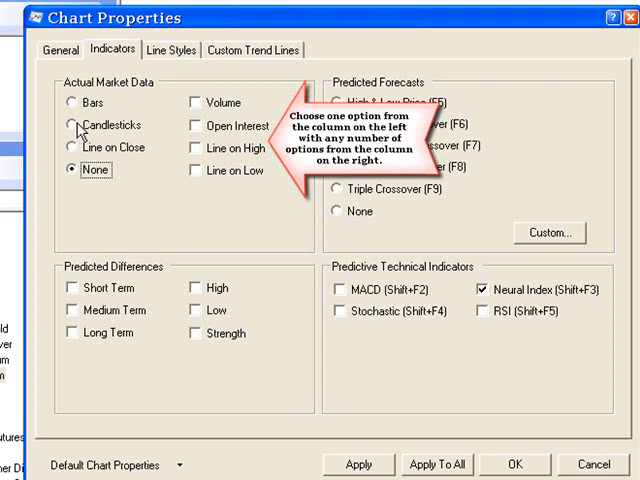
left_click(72, 124)
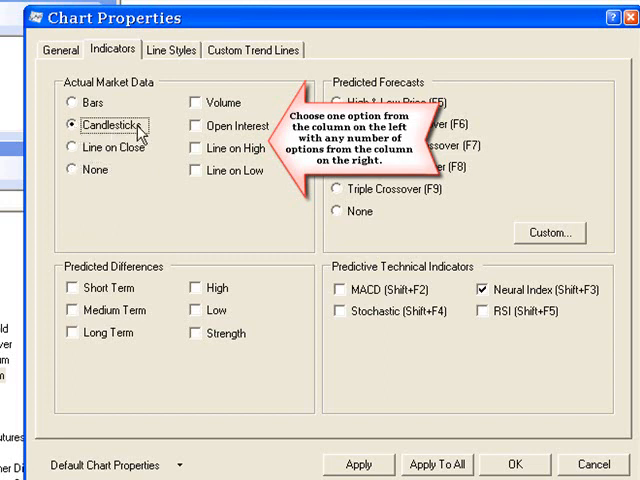
left_click(186, 102)
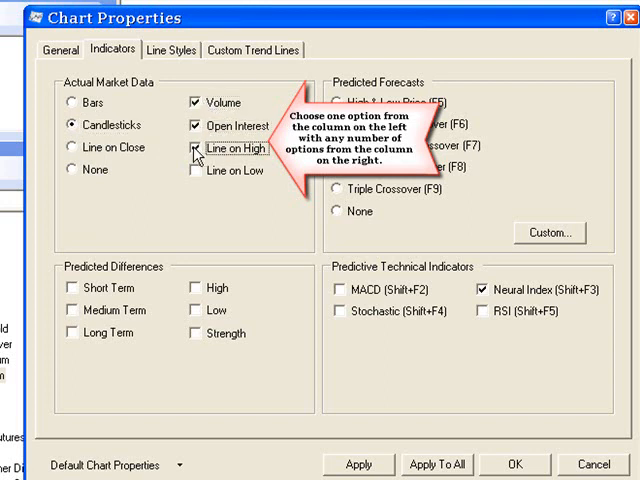
left_click(197, 148)
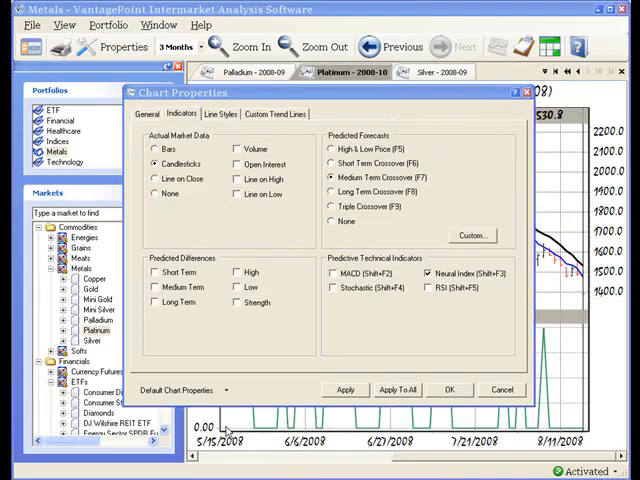
mouse_move(158, 268)
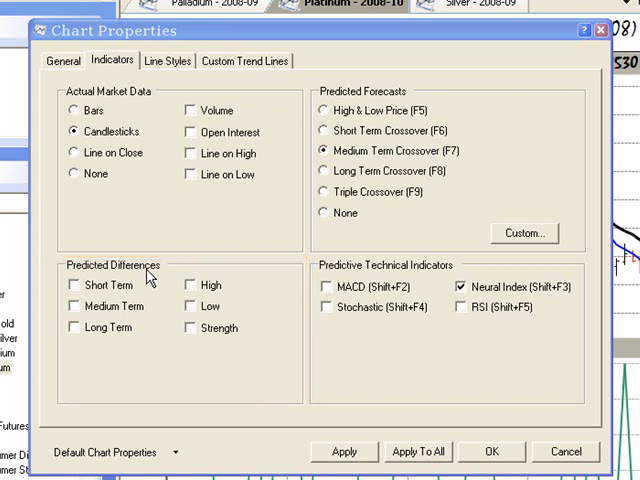
Check all six Predicted Differences options and use the High & Low Price forecast
left_click(75, 285)
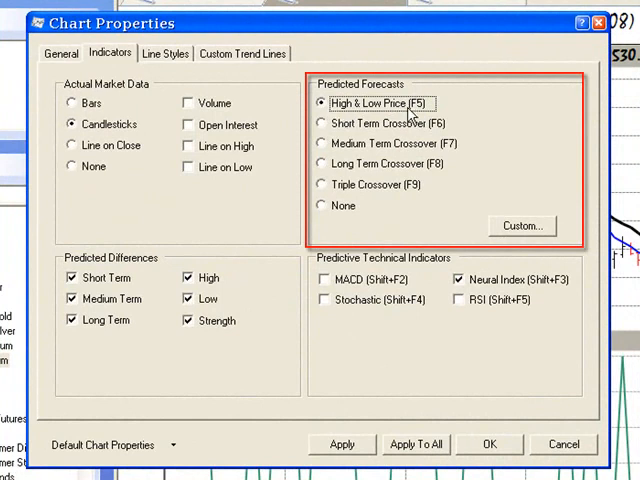
mouse_move(325, 130)
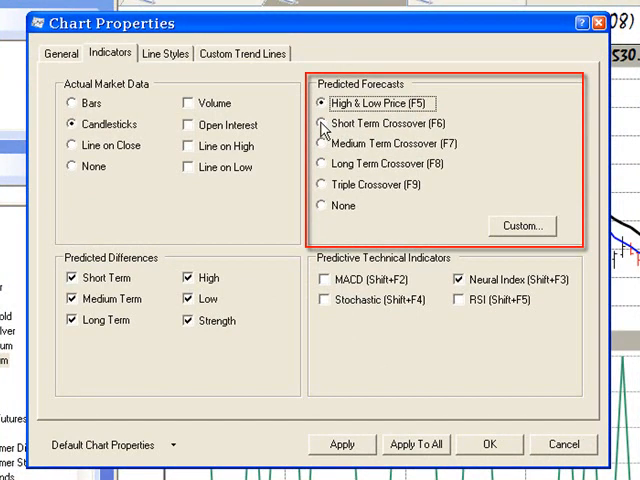
Try the Short-Term, Medium-Term and Triple Crossover forecasts, then bring up Custom Forecasts
left_click(327, 124)
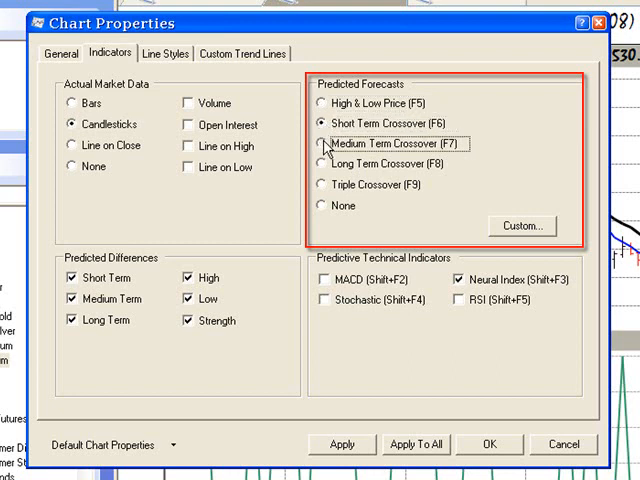
left_click(326, 184)
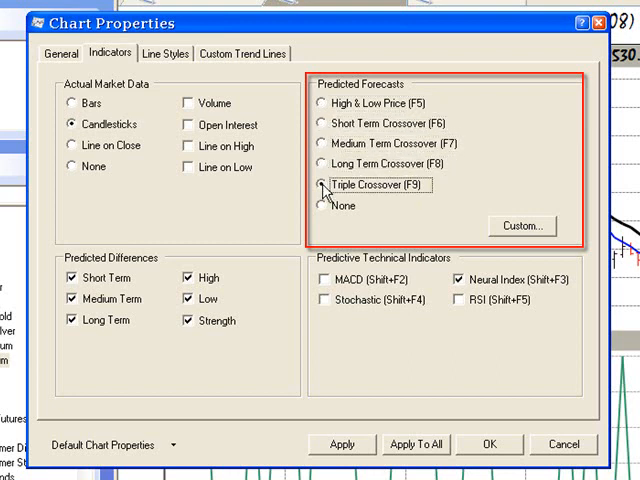
left_click(322, 206)
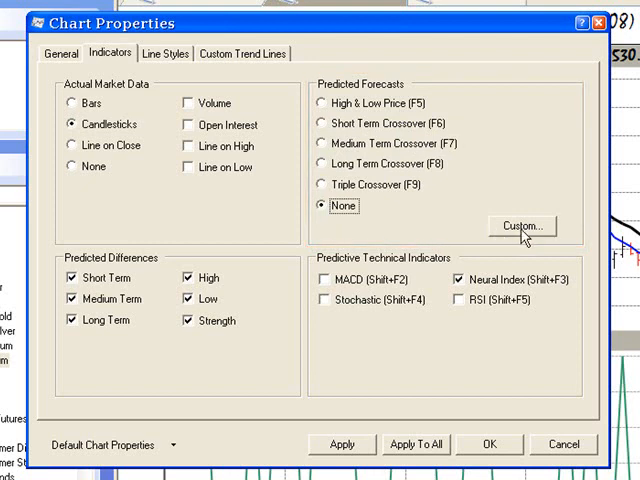
left_click(520, 225)
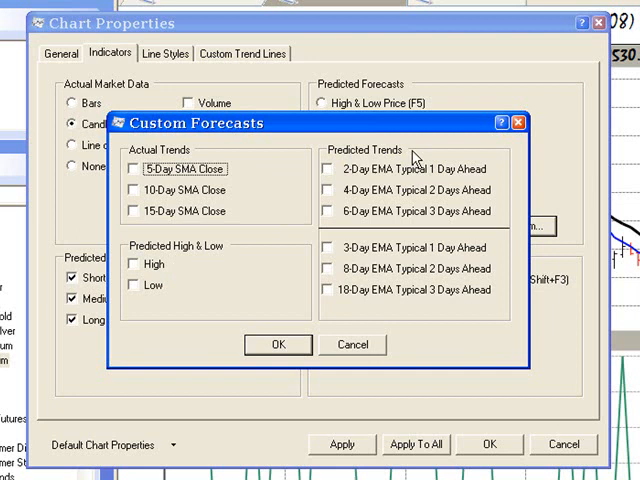
mouse_move(120, 150)
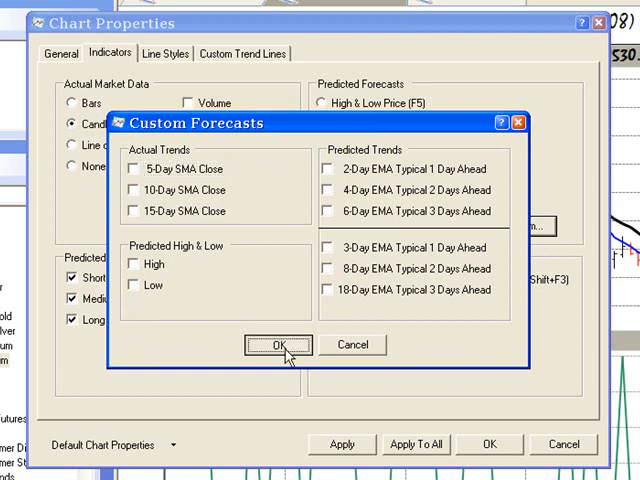
left_click(279, 344)
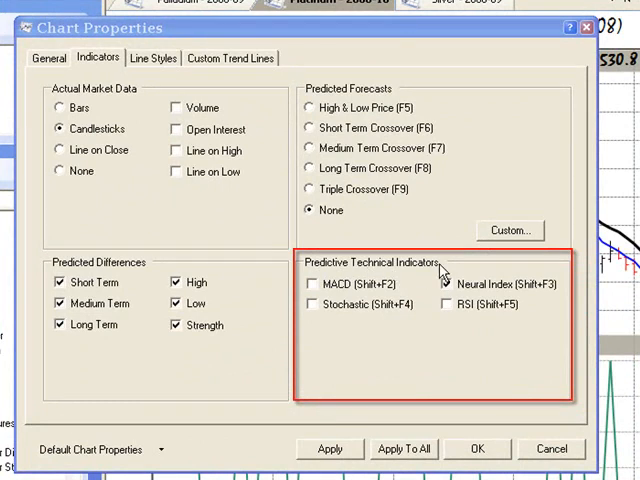
Enable the Stochastic and RSI predictive technical indicators alongside Neural Index
left_click(445, 284)
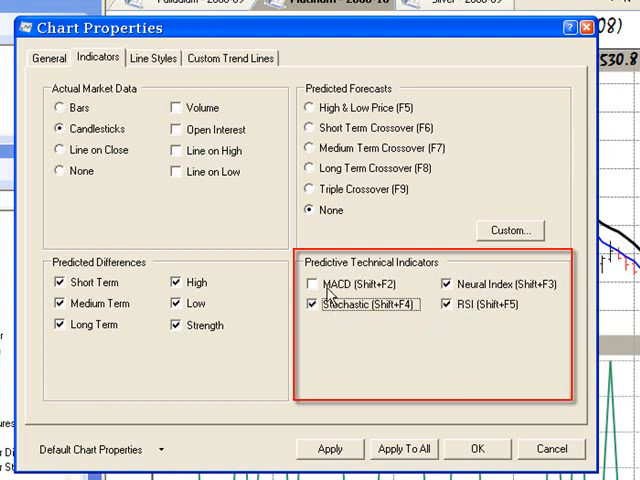
left_click(311, 284)
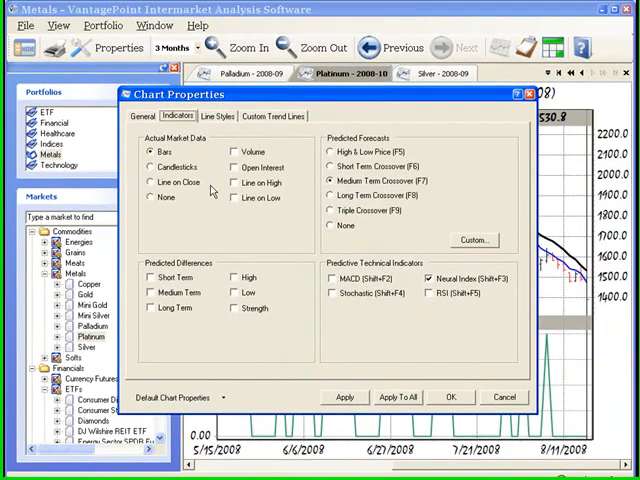
left_click(218, 117)
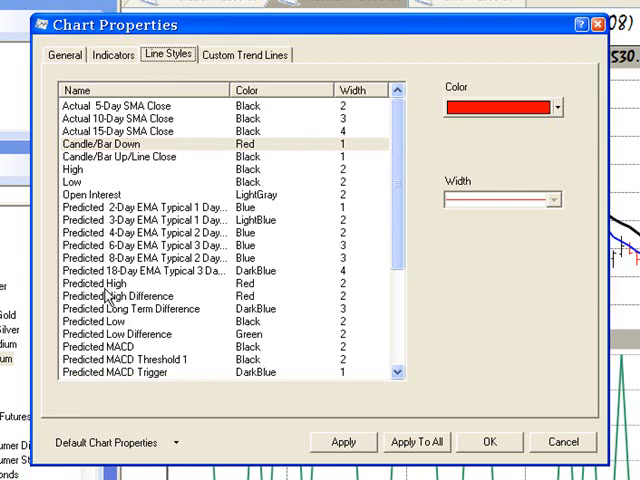
Select the Predicted High line, currently red with width 2, for editing
left_click(110, 283)
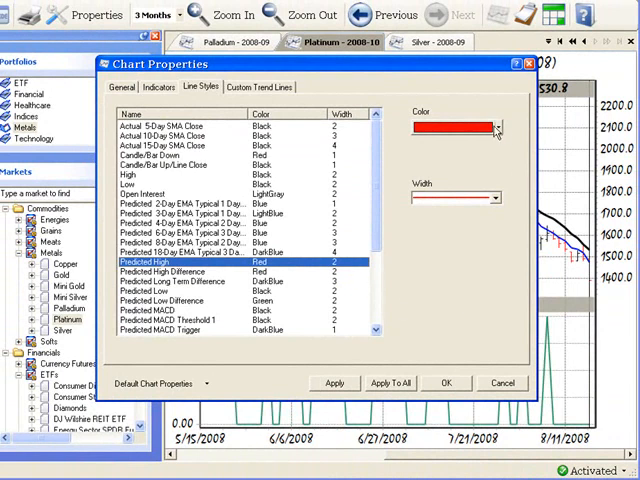
Change the Predicted High line colour from red to the orange swatch
left_click(492, 128)
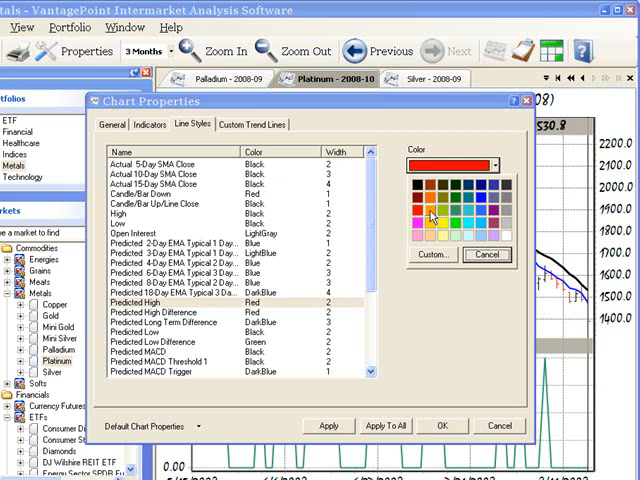
left_click(430, 210)
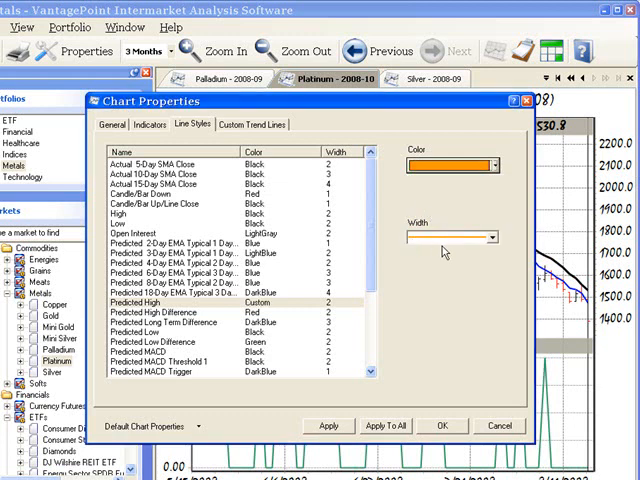
mouse_move(497, 247)
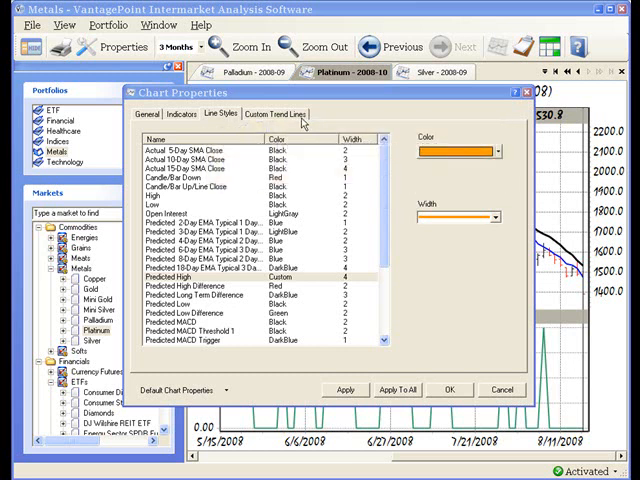
mouse_move(305, 123)
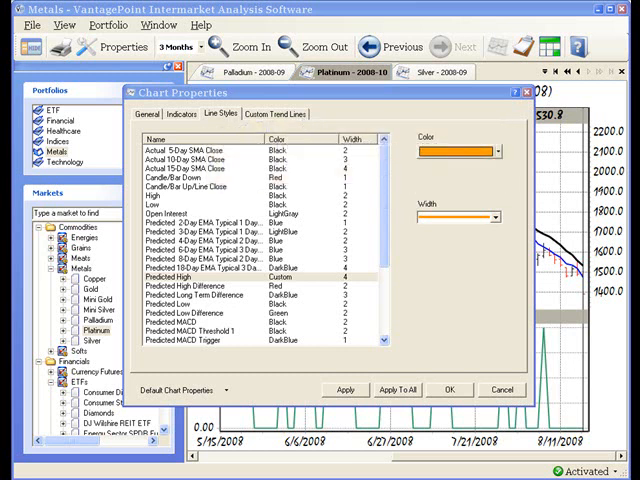